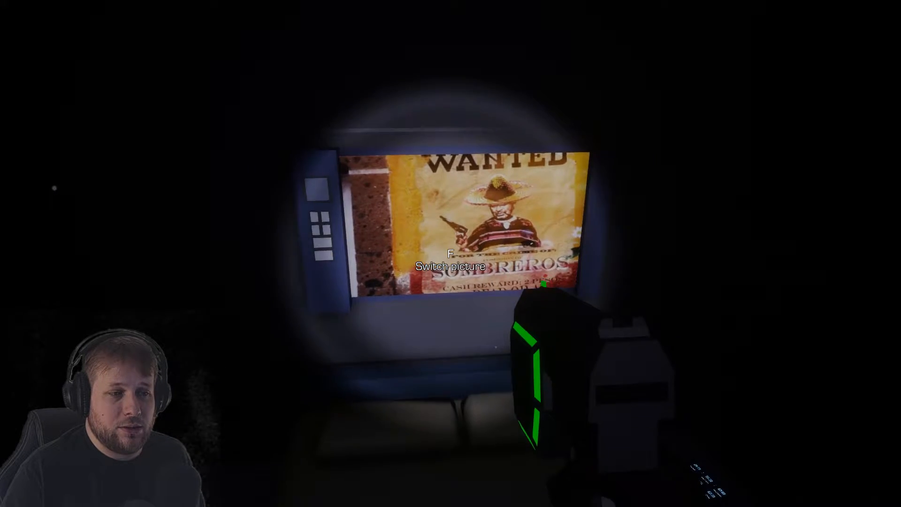
key(f)
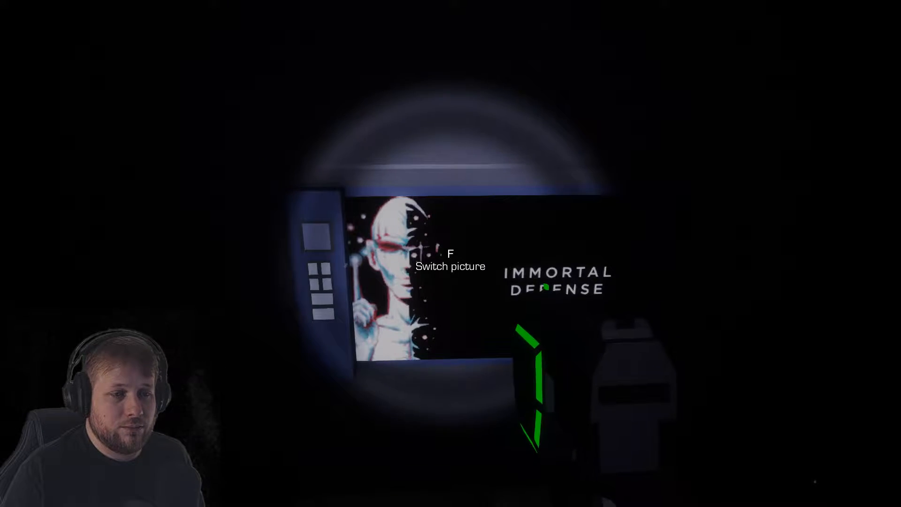
key(f)
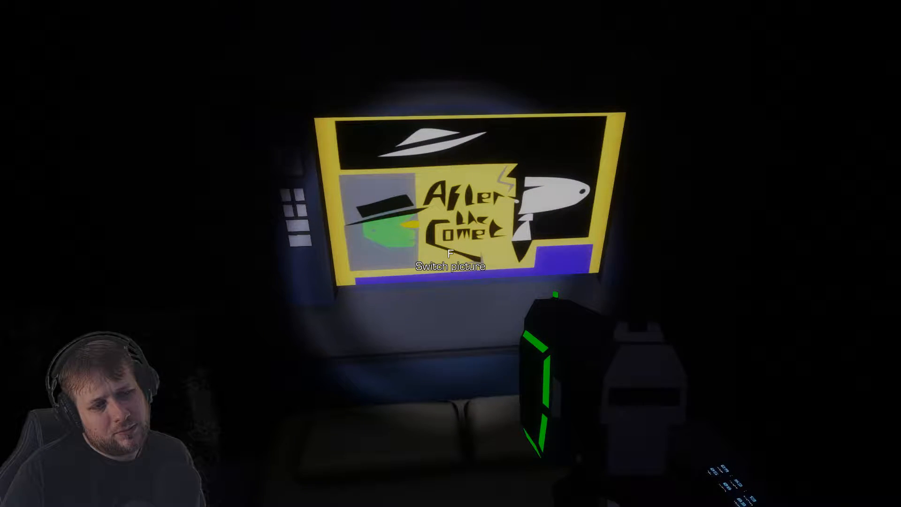
key(f)
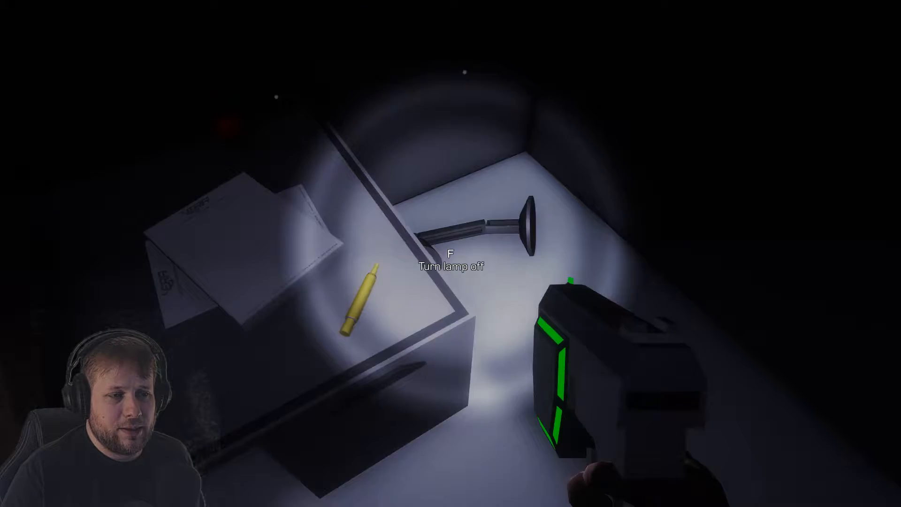
key(f)
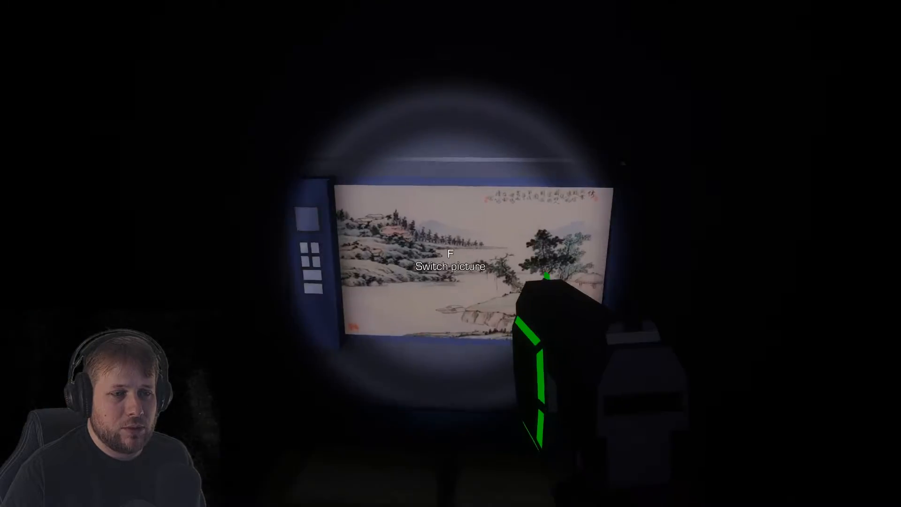
key(f)
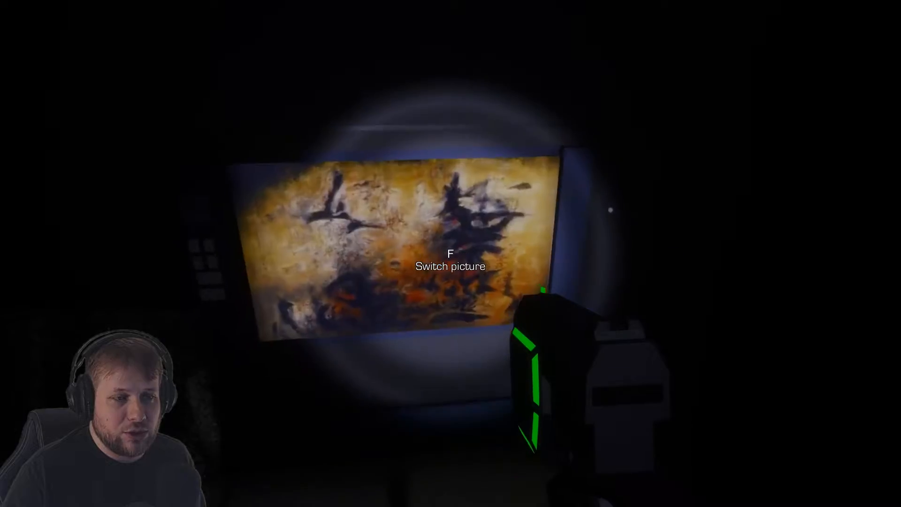
key(f)
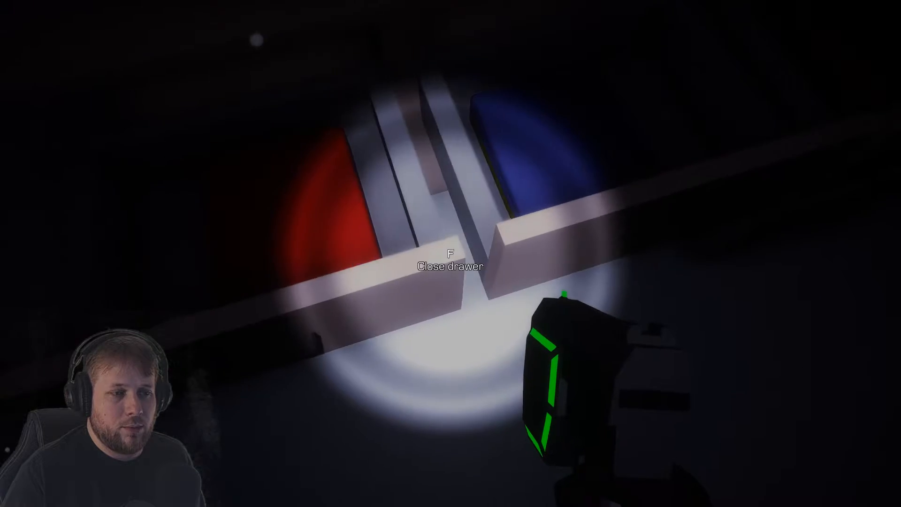
key(f)
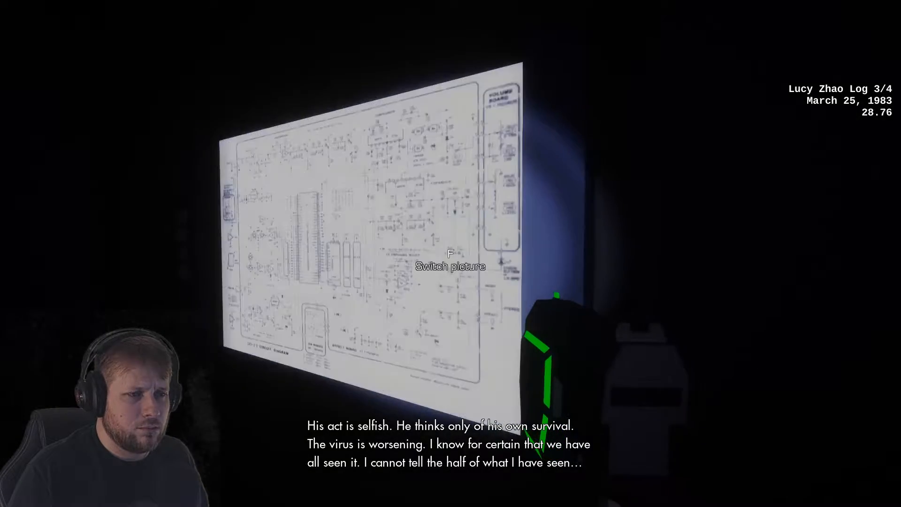
key(f)
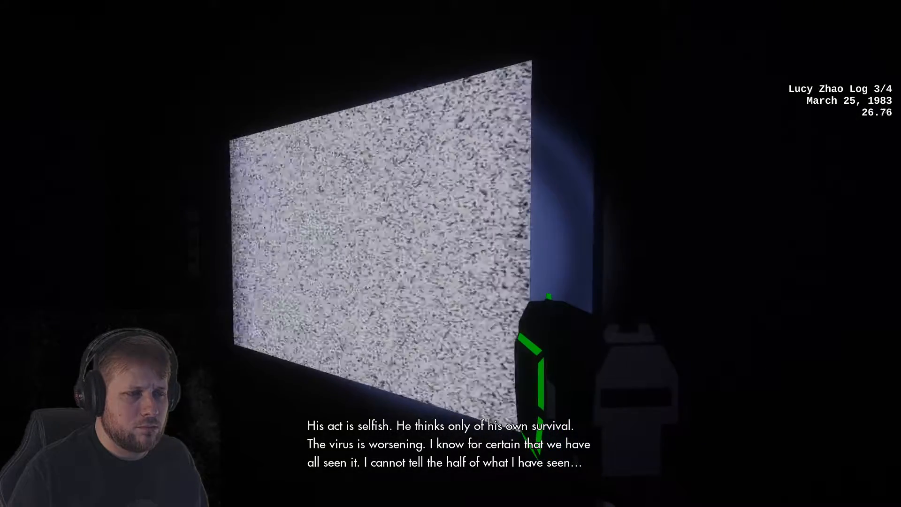
key(f)
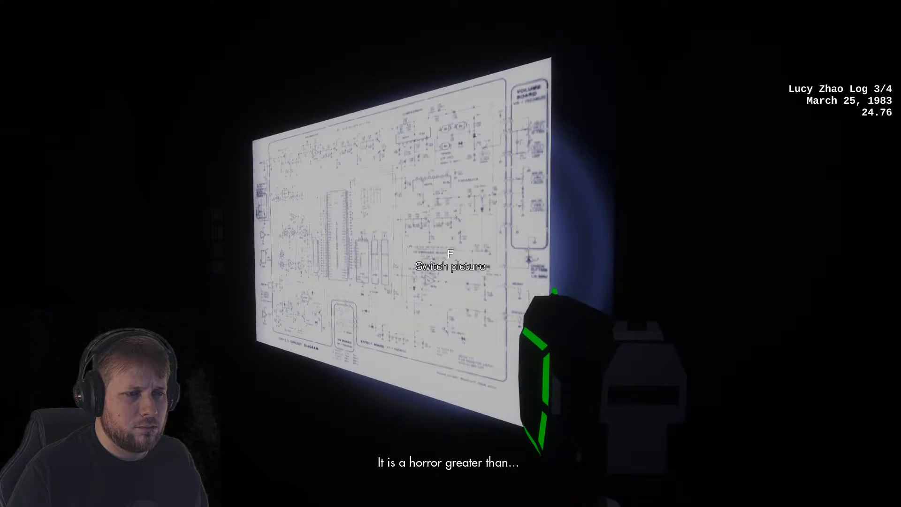
key(f)
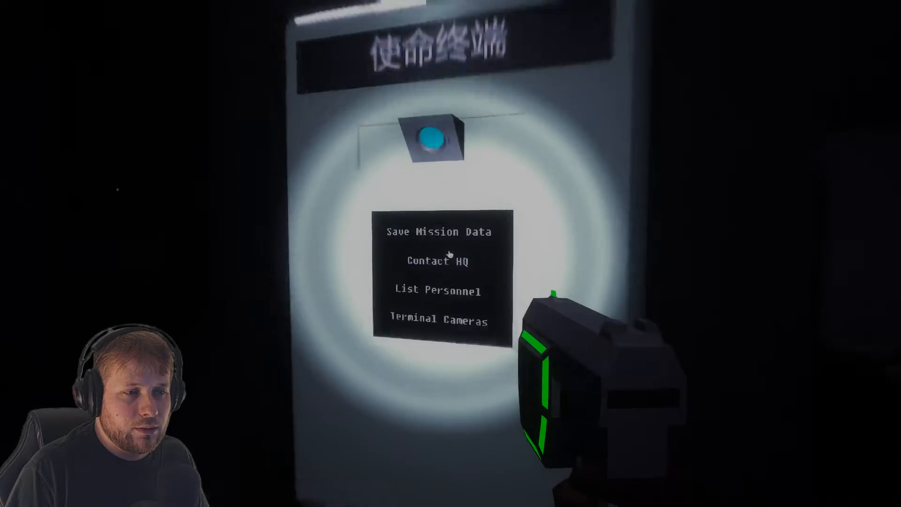
click(438, 260)
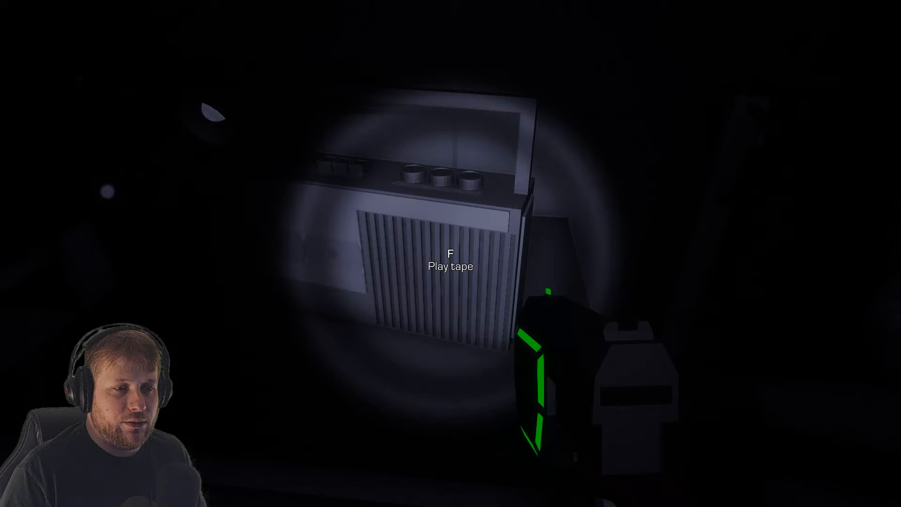
key(f)
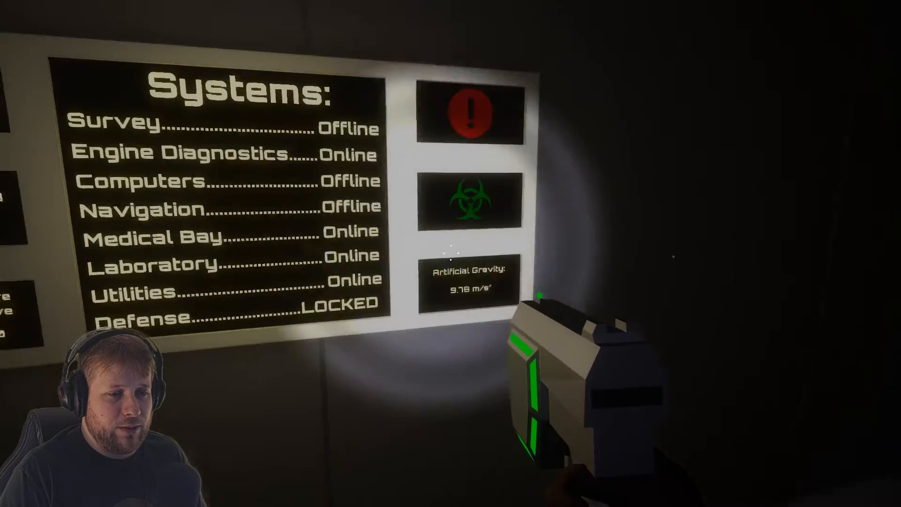
mouse_move(450, 252)
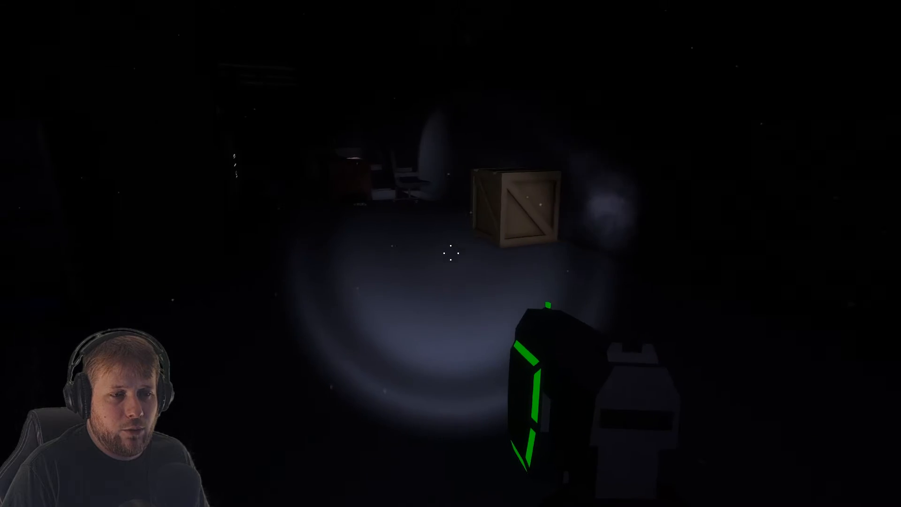
mouse_move(450, 253)
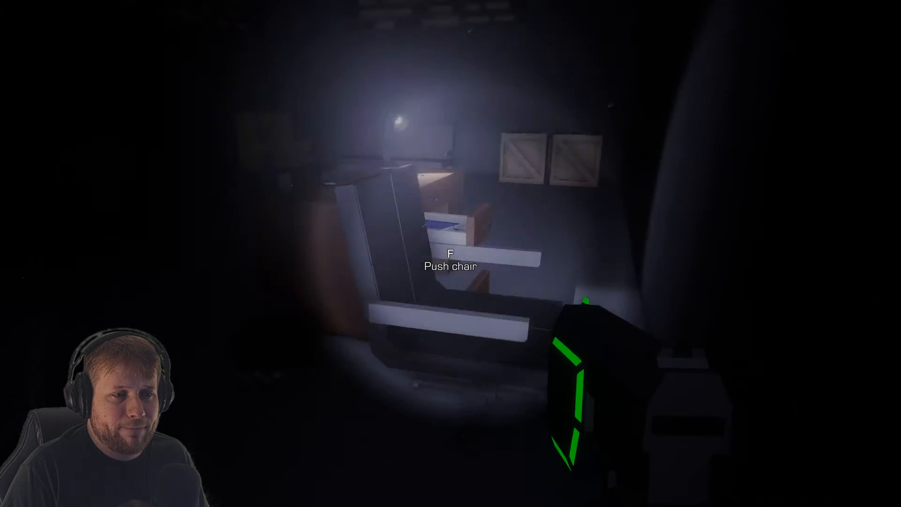